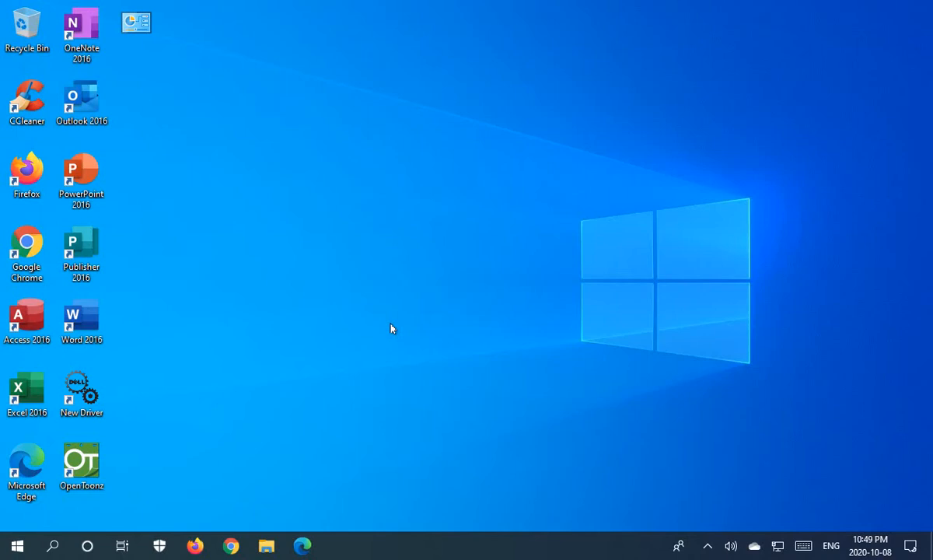
mouse_move(358, 345)
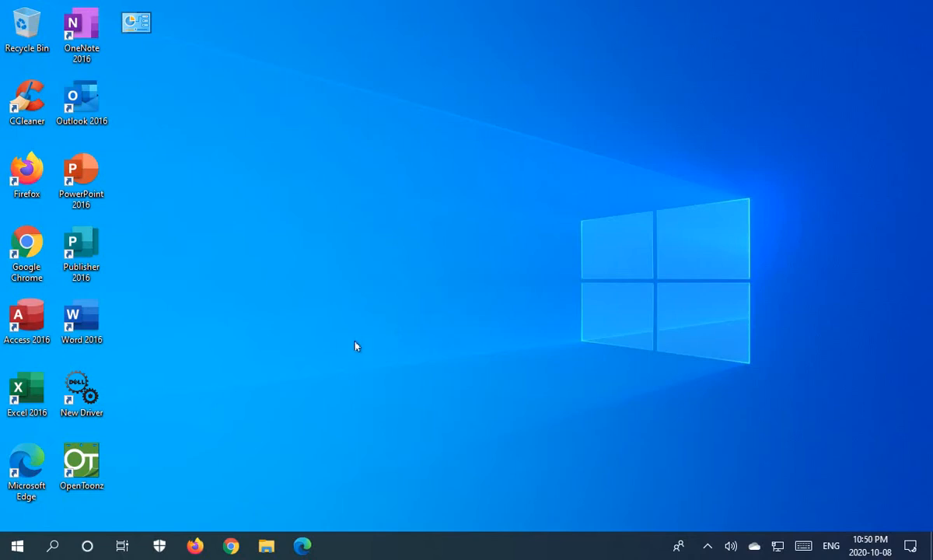
mouse_move(164, 431)
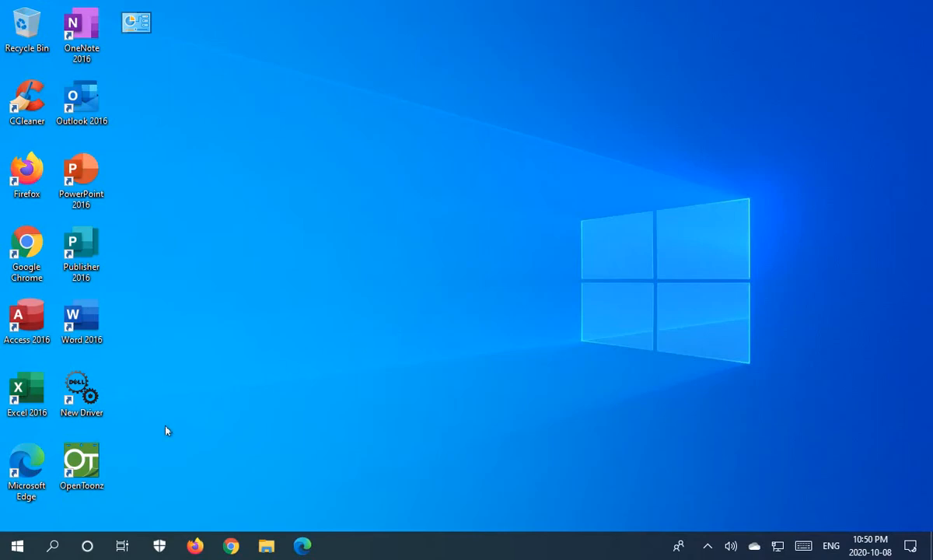
Search the Start menu for "services" so the Services app appears as the best match
left_click(16, 544)
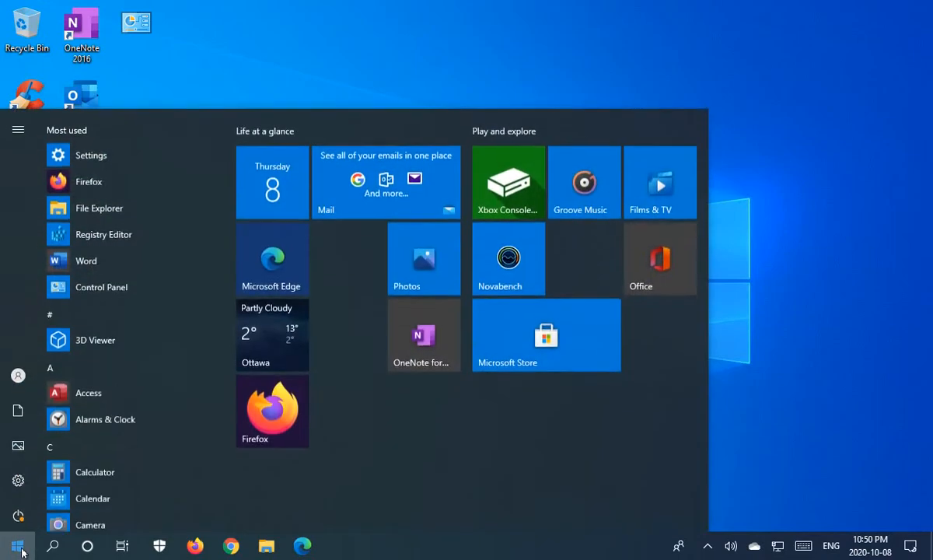
type("settings")
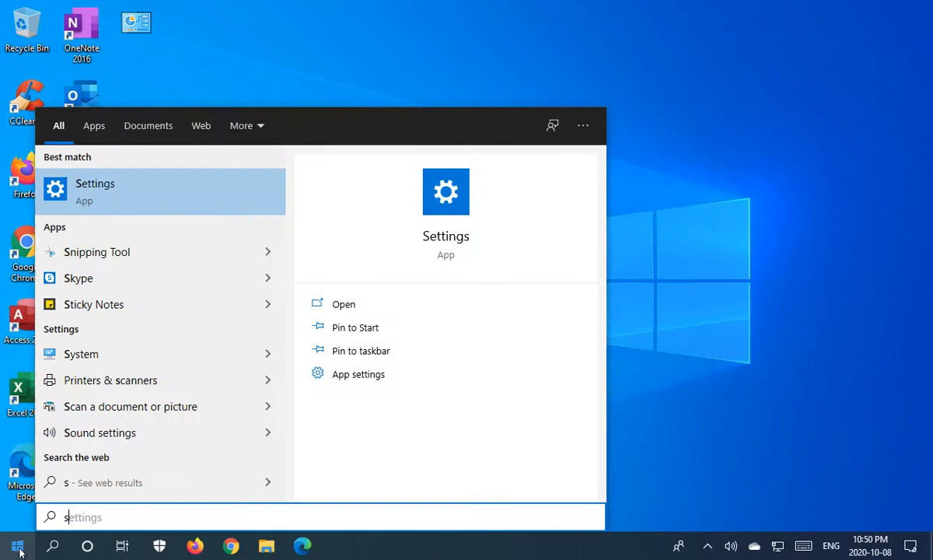
type("ervices")
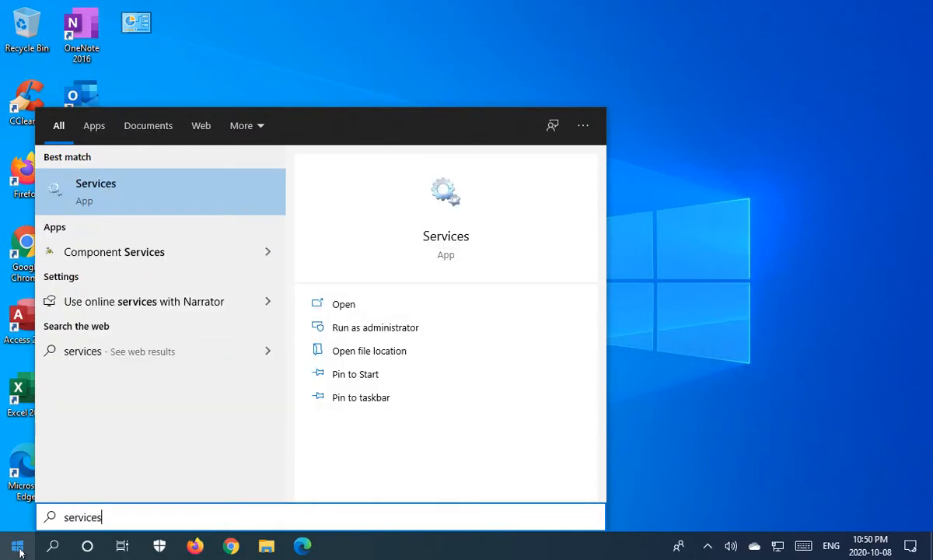
mouse_move(87, 189)
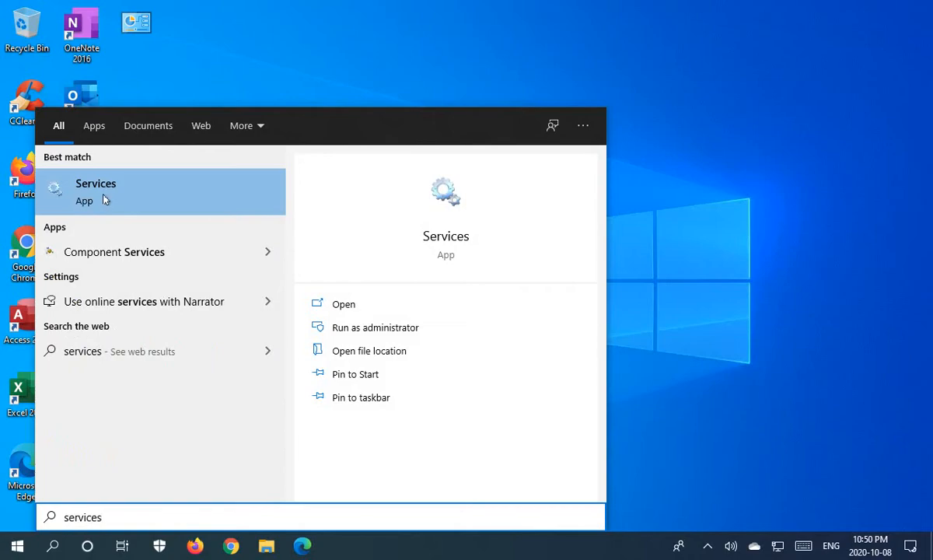
Launch the Services console maximized and widen the Name column to show full service names
left_click(95, 191)
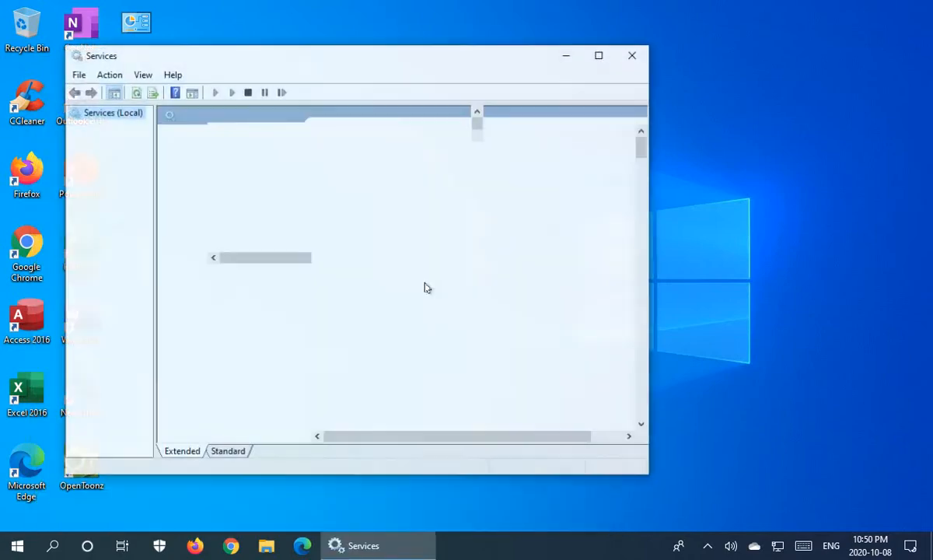
left_click(597, 56)
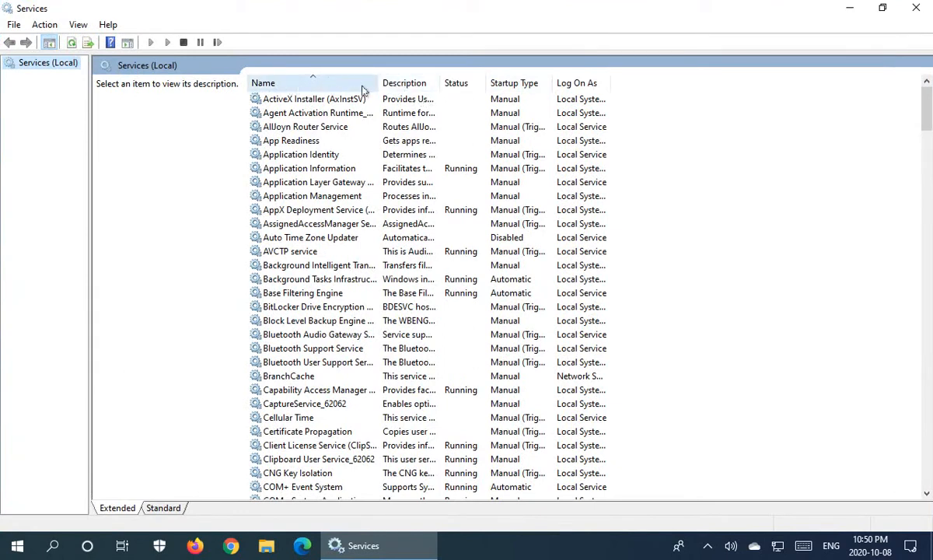
mouse_move(376, 82)
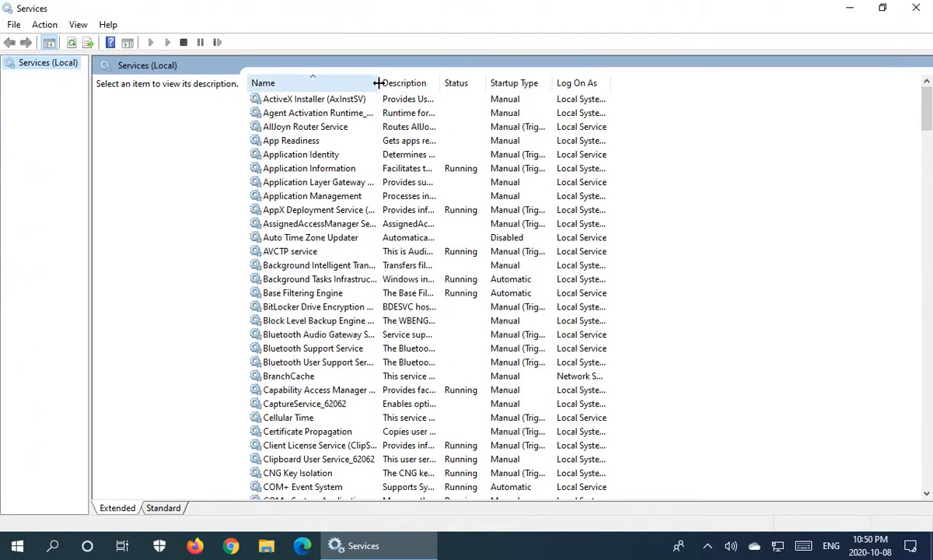
left_click_drag(379, 84, 457, 84)
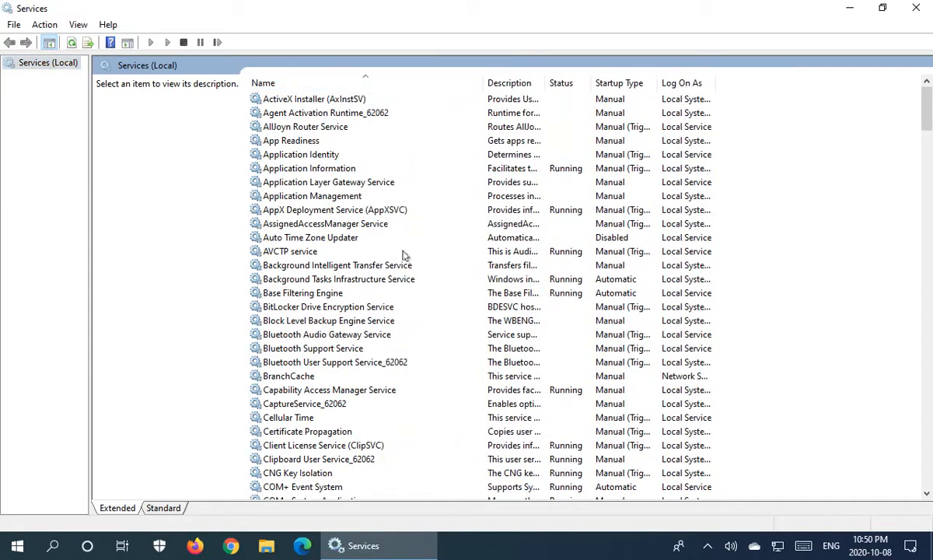
mouse_move(352, 297)
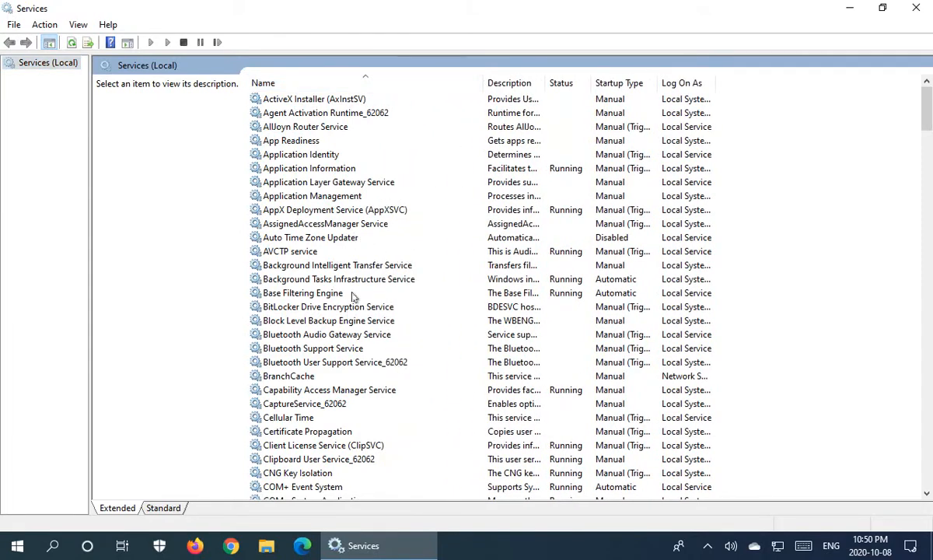
Sort the list alphabetically by name and select the Print Spooler service to show its details
scroll("down", 3)
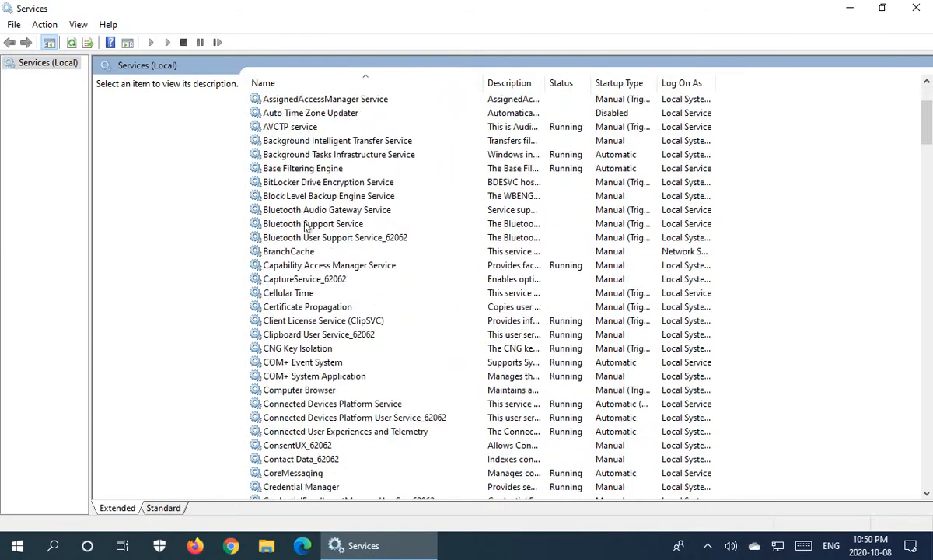
left_click(263, 82)
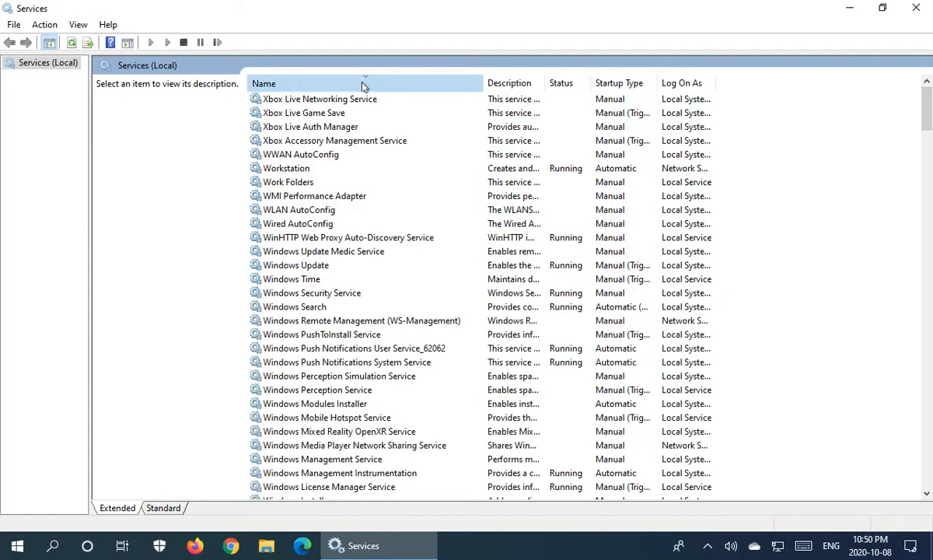
left_click(263, 84)
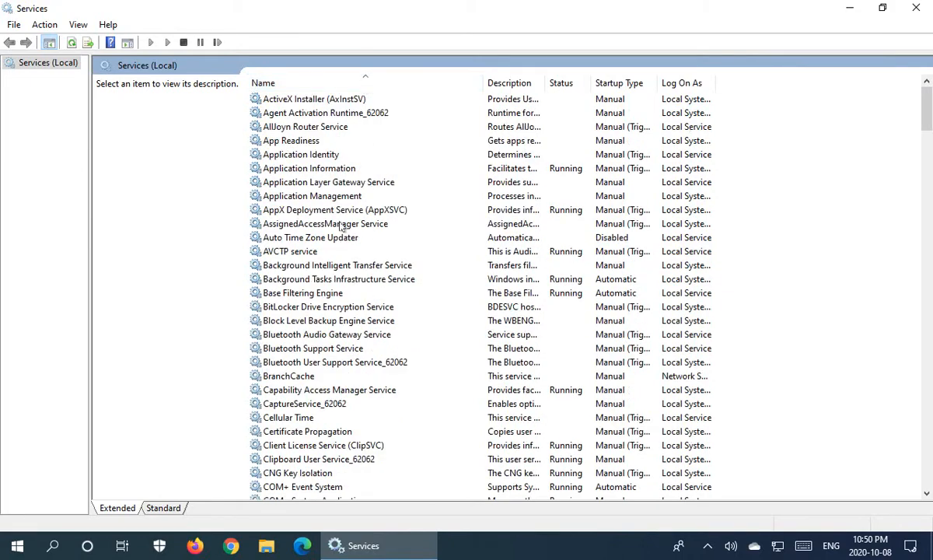
scroll("down", 3)
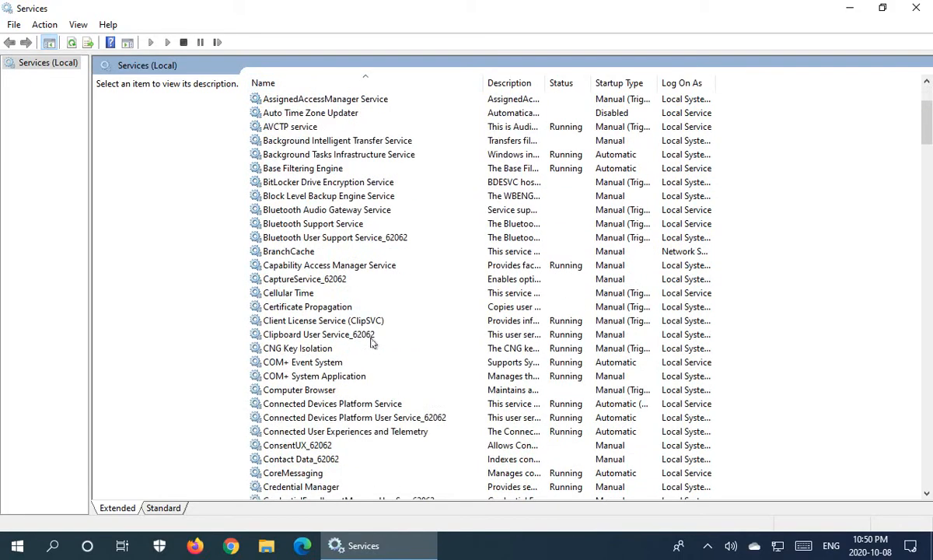
scroll("down", 3)
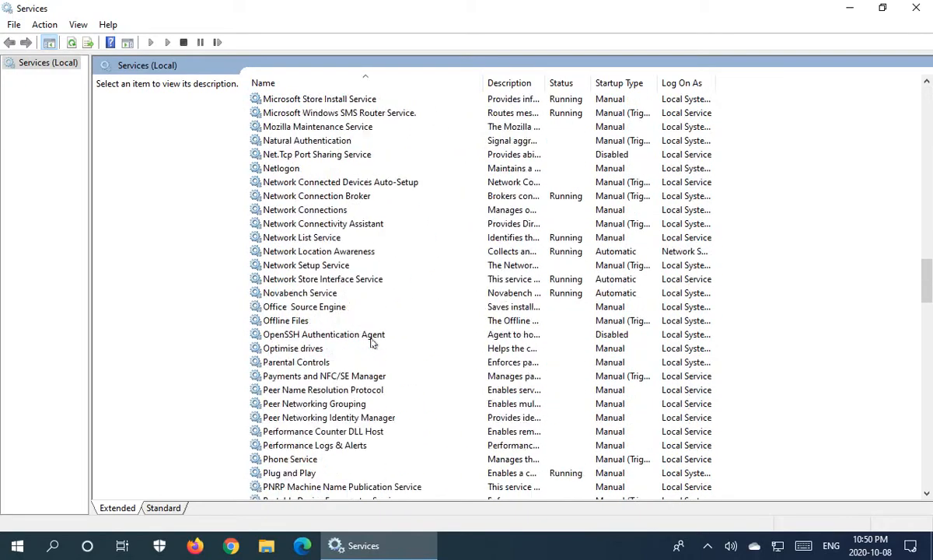
scroll("down", 3)
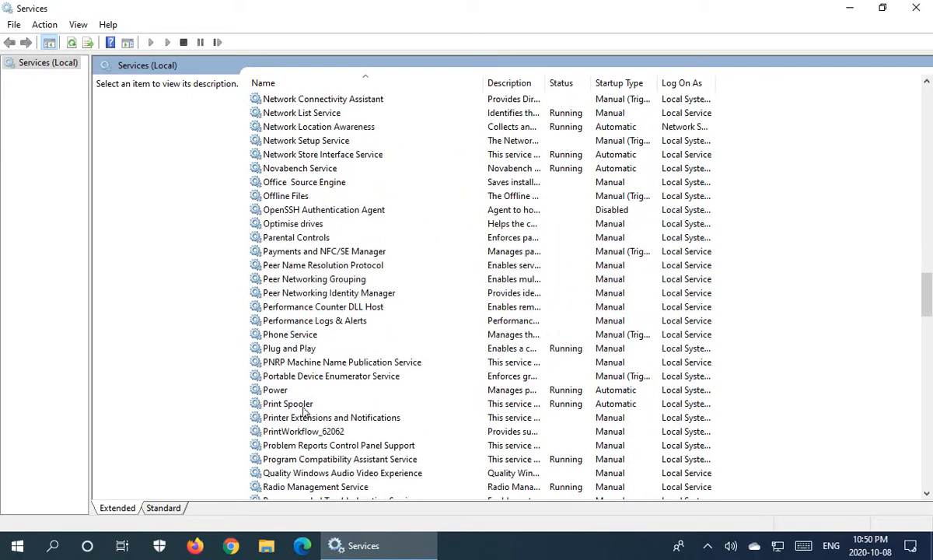
left_click(288, 404)
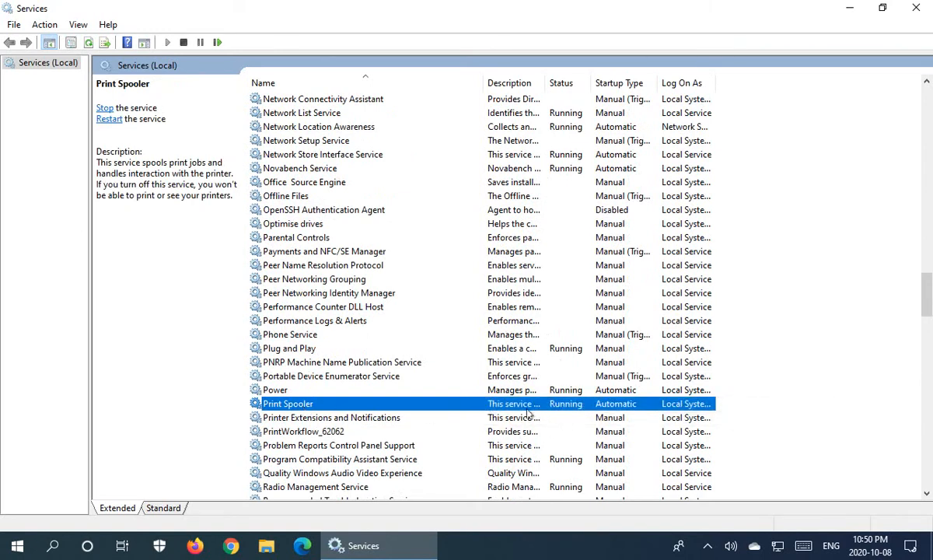
mouse_move(420, 406)
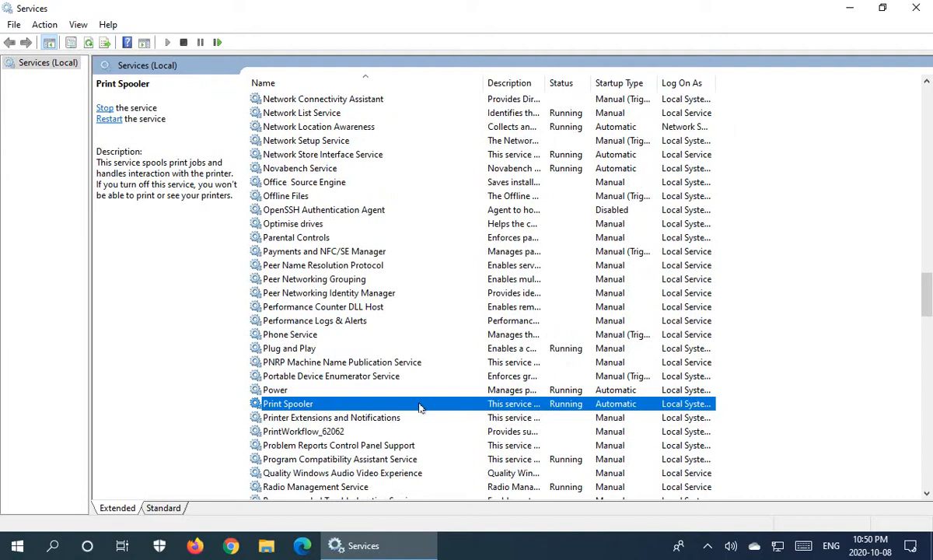
Restart Print Spooler from its context menu so it returns to Running
right_click(286, 403)
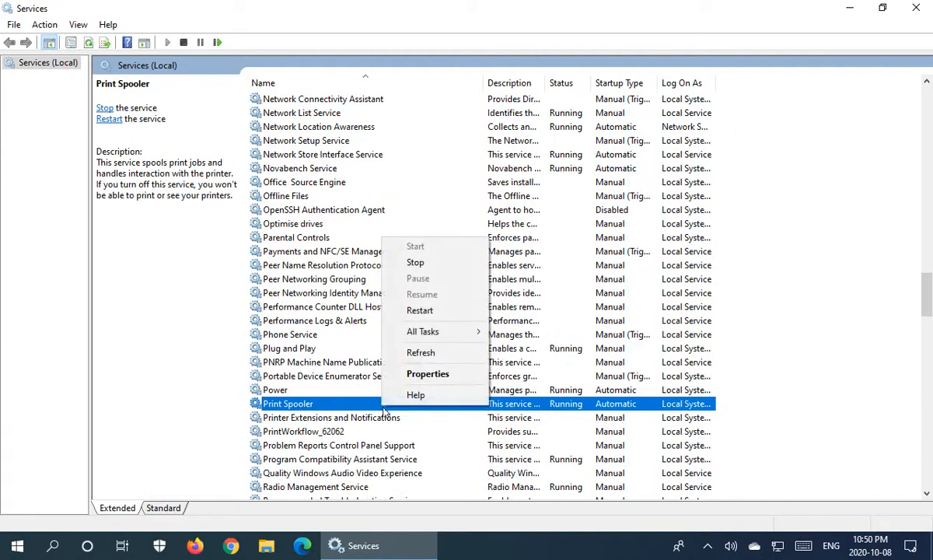
mouse_move(420, 314)
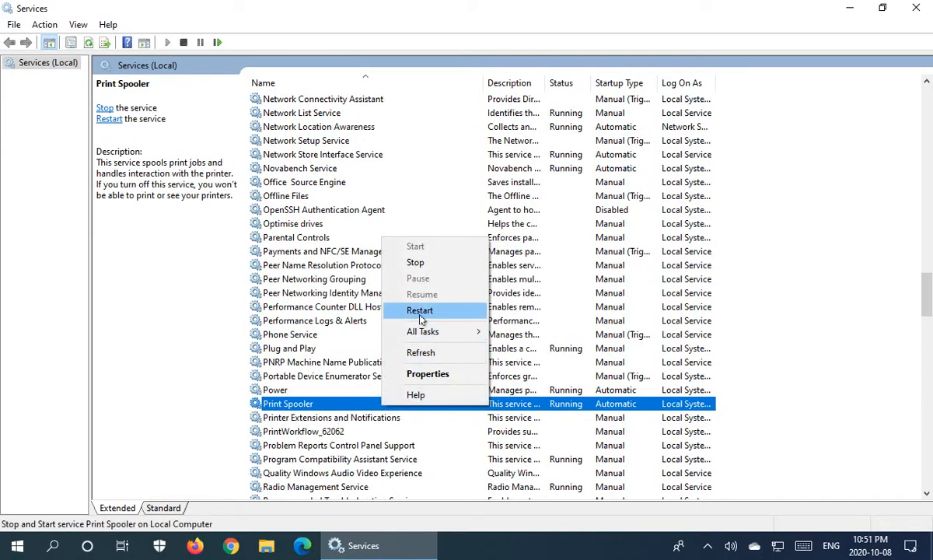
left_click(435, 311)
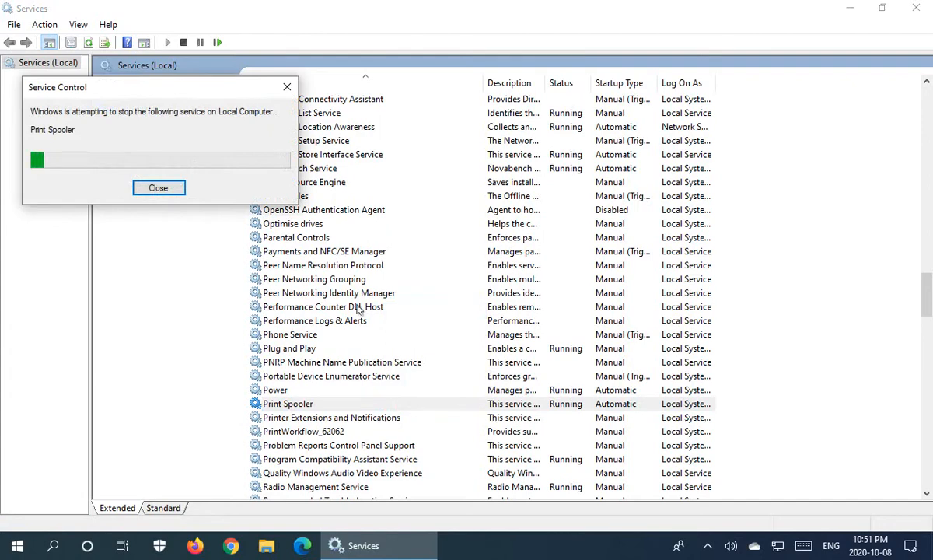
left_click(159, 187)
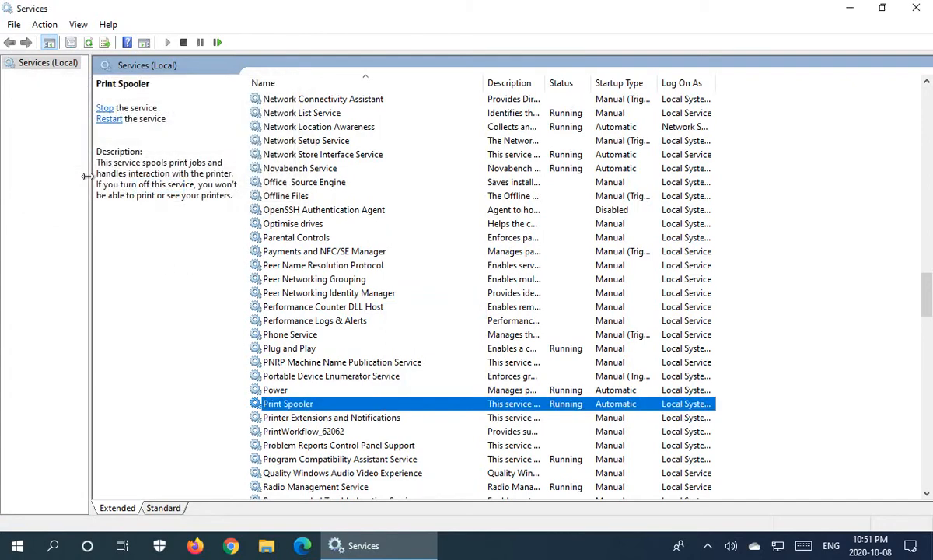
mouse_move(401, 402)
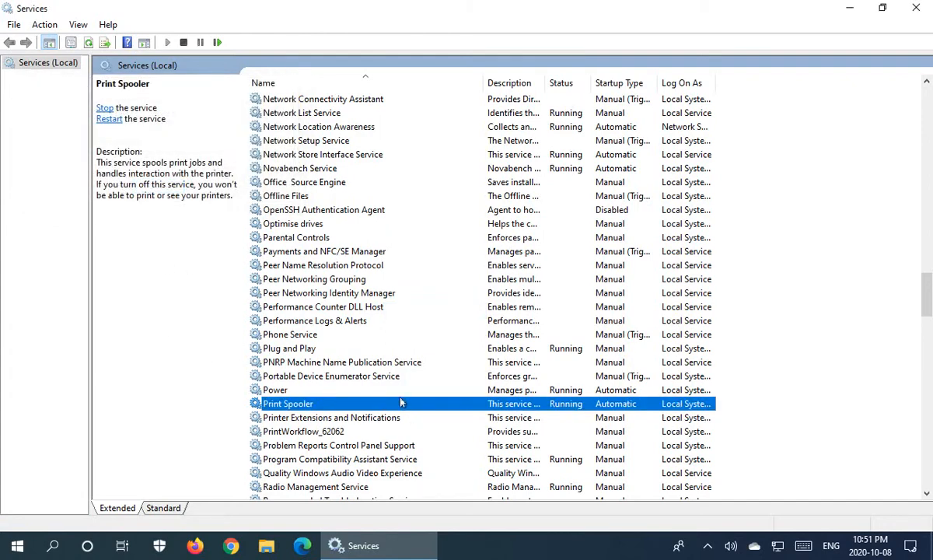
mouse_move(454, 415)
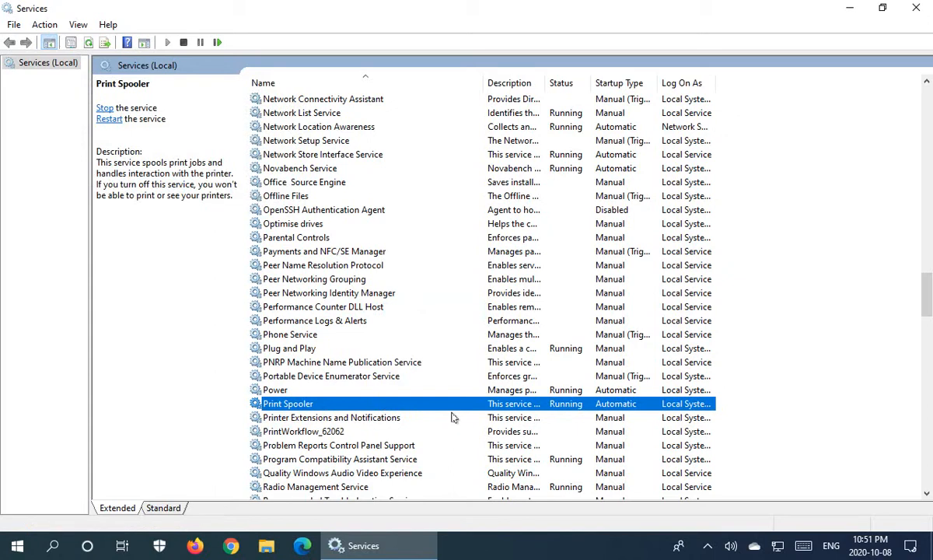
mouse_move(440, 409)
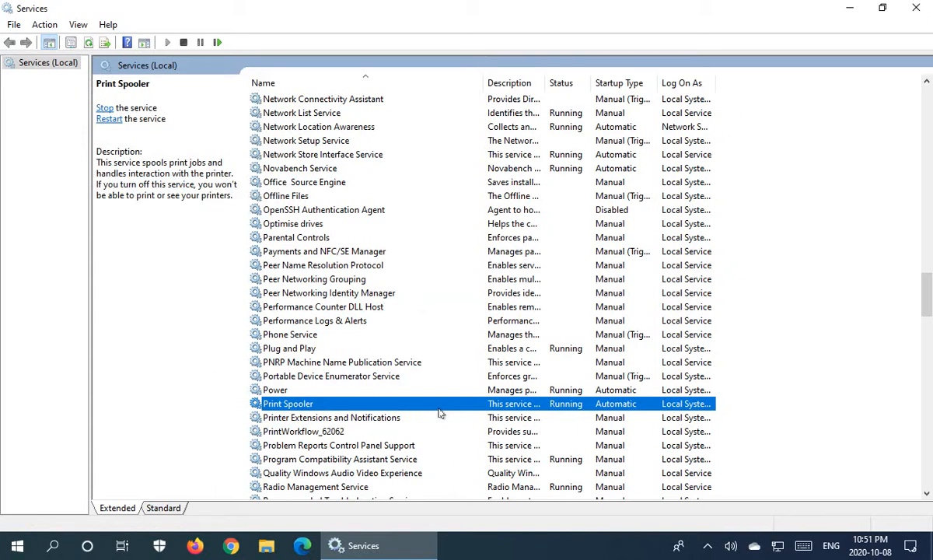
Stop Print Spooler from its context menu so it no longer shows Running
right_click(288, 403)
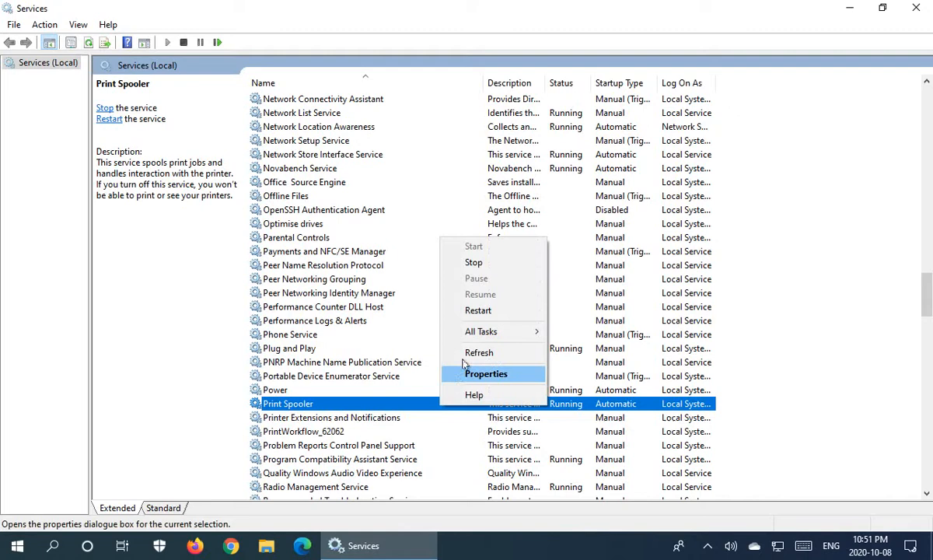
mouse_move(475, 261)
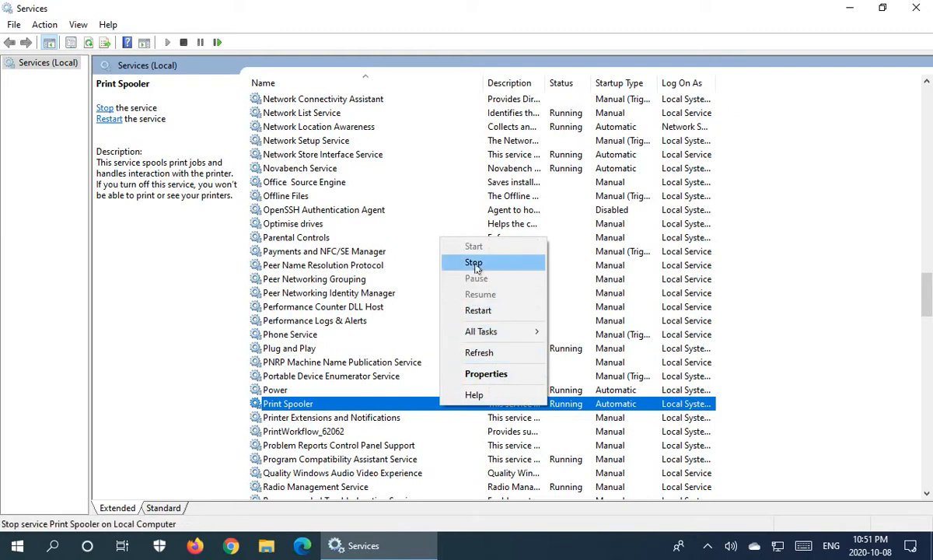
left_click(472, 261)
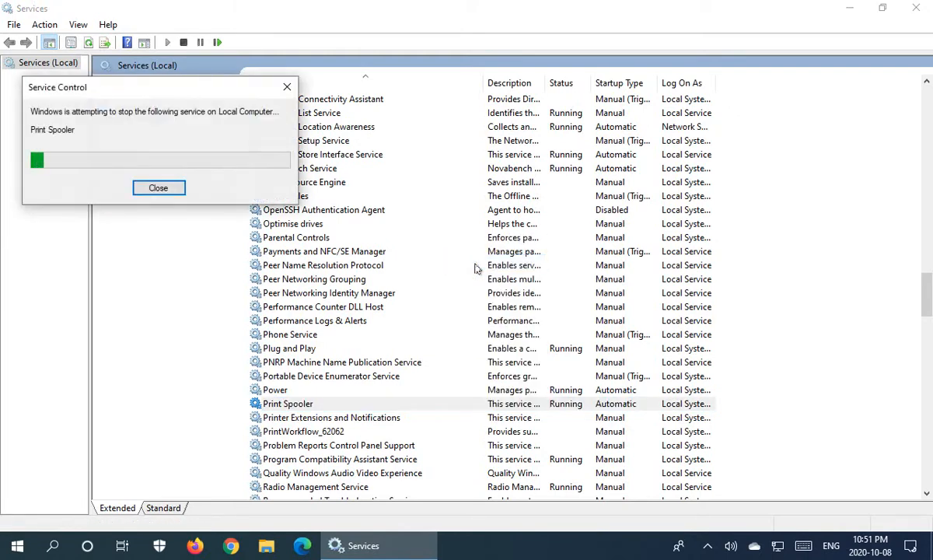
left_click(158, 187)
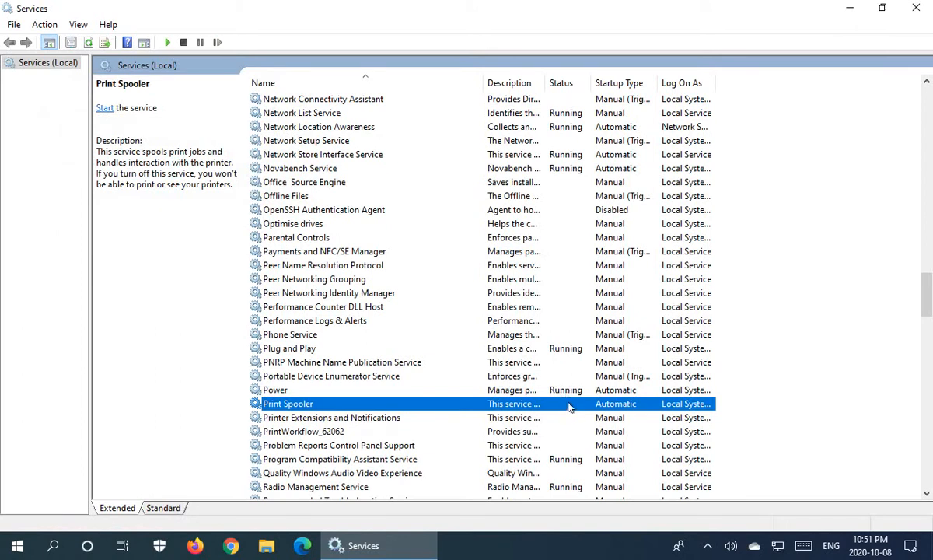
mouse_move(559, 390)
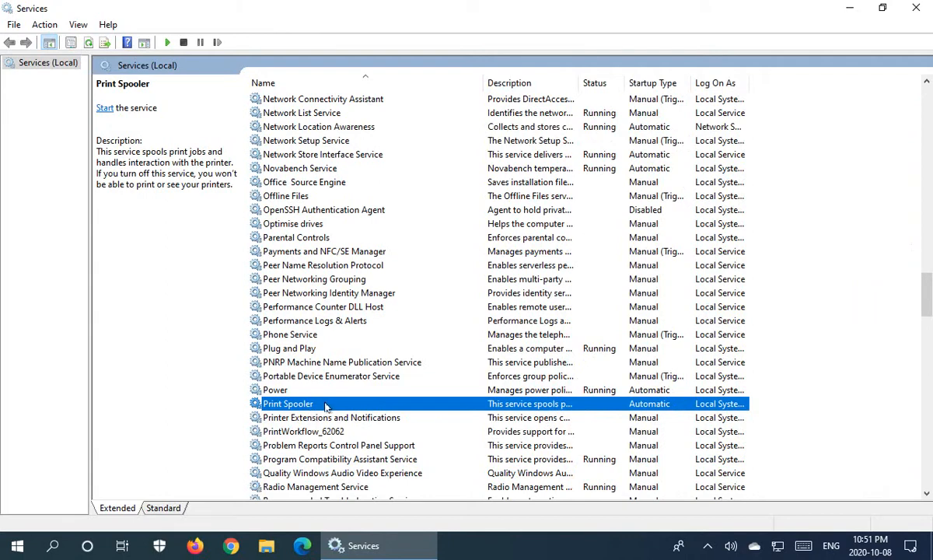
Start Print Spooler again from its context menu so it shows Running
right_click(288, 404)
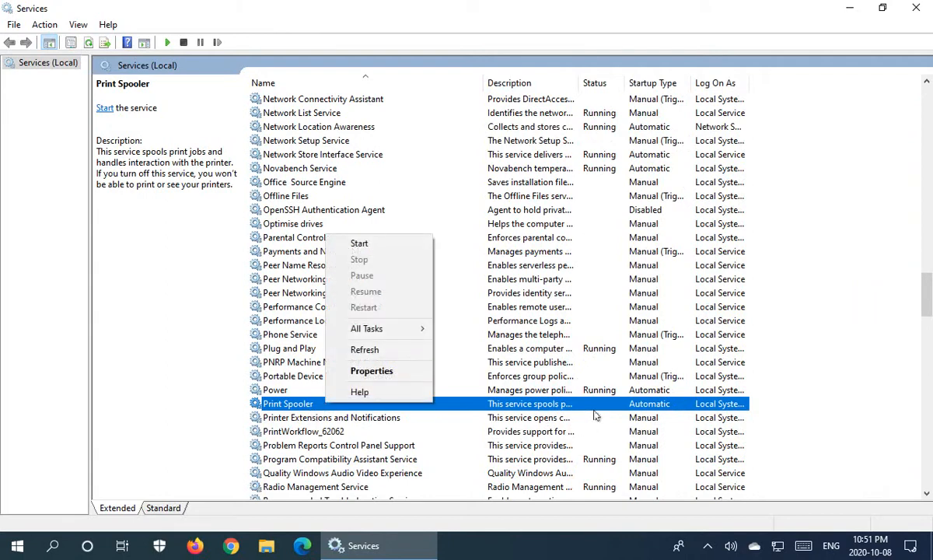
mouse_move(359, 242)
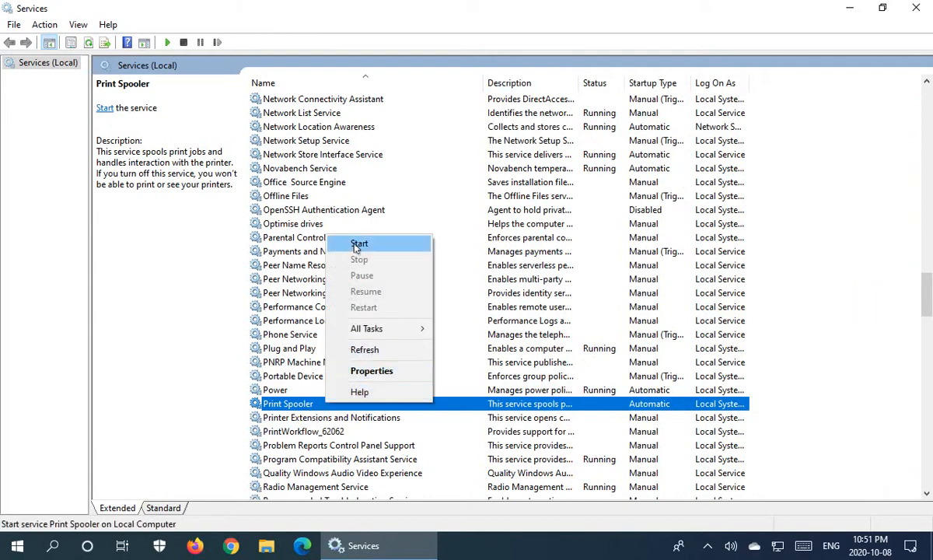
mouse_move(365, 250)
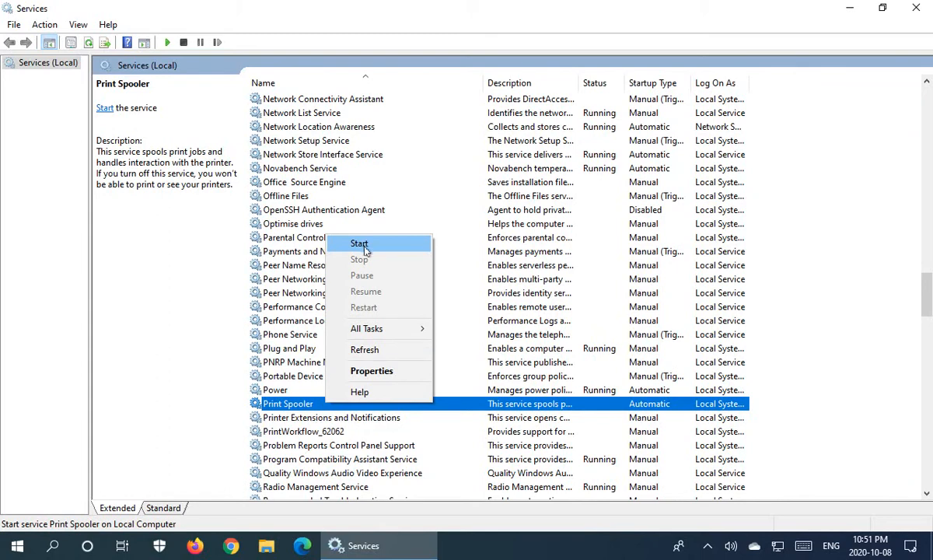
left_click(359, 243)
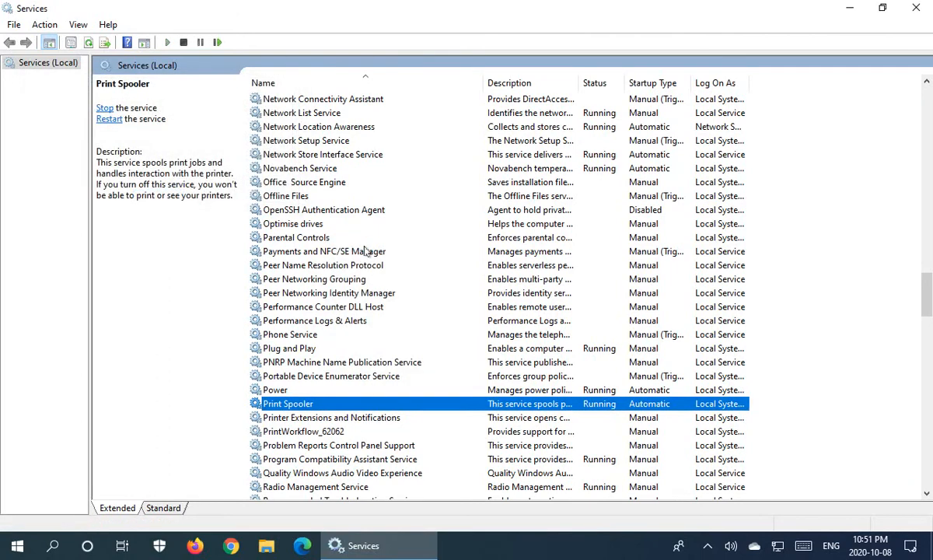
mouse_move(448, 404)
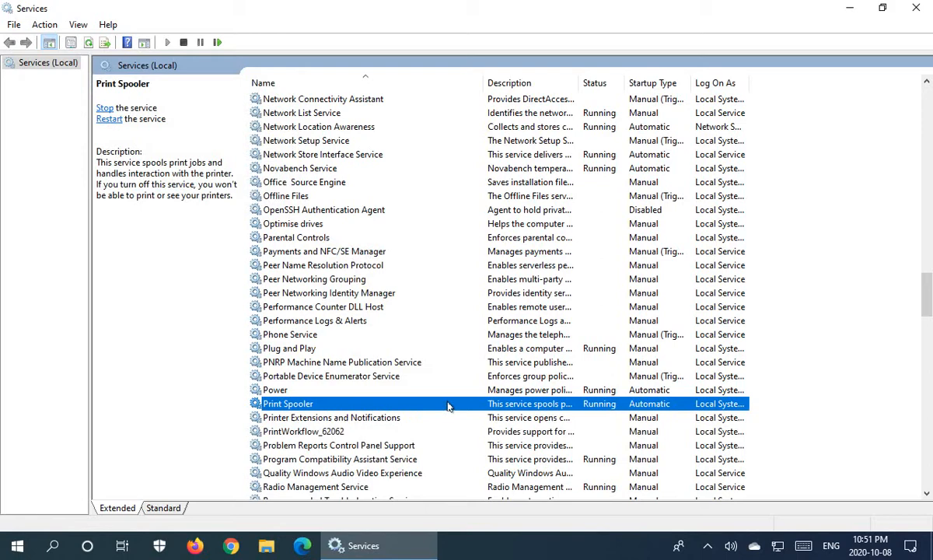